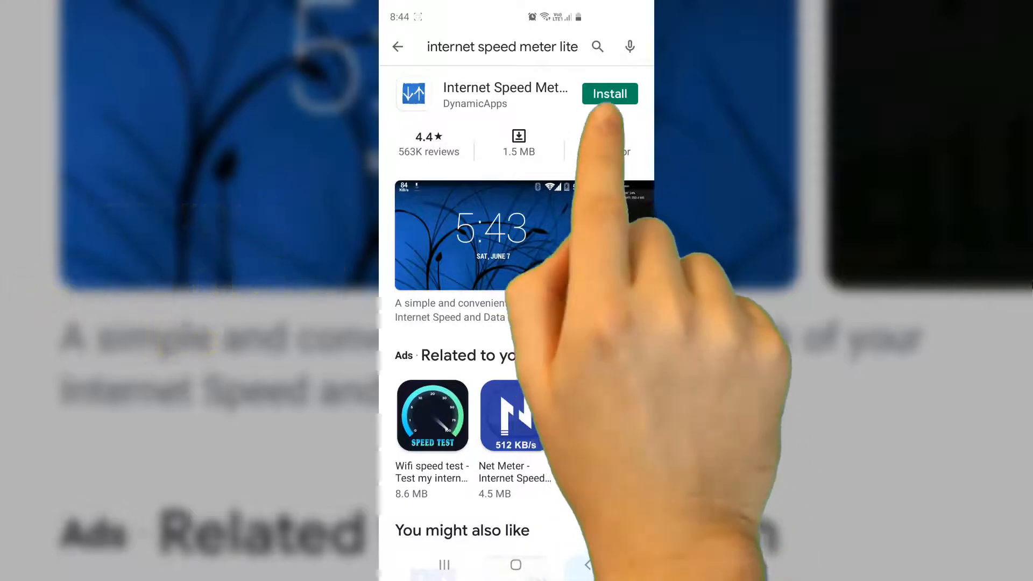
# - Install Internet Speed Meter Lite and launch it to show the daily data usage table
pyautogui.click(609, 94)
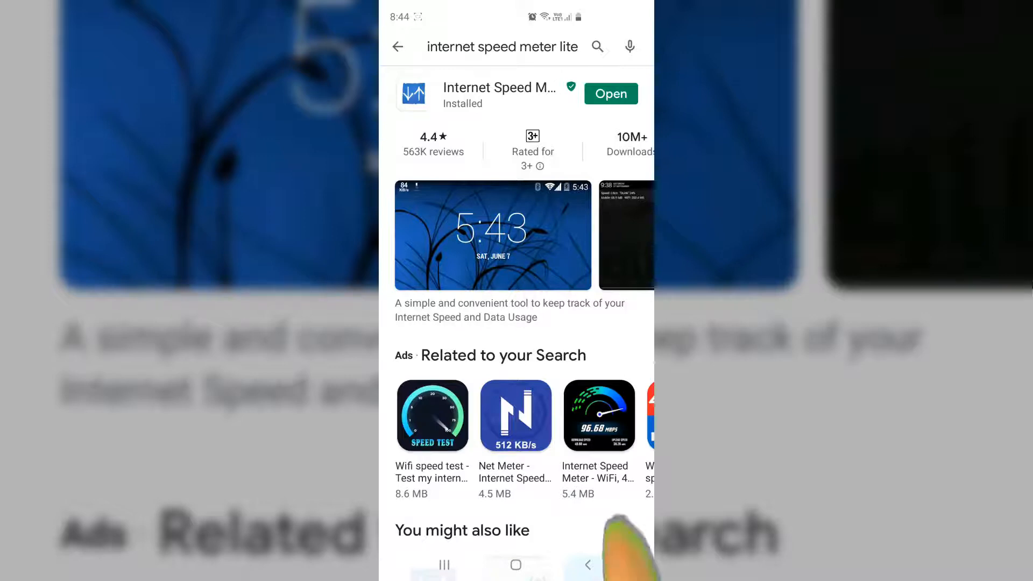
pyautogui.click(609, 93)
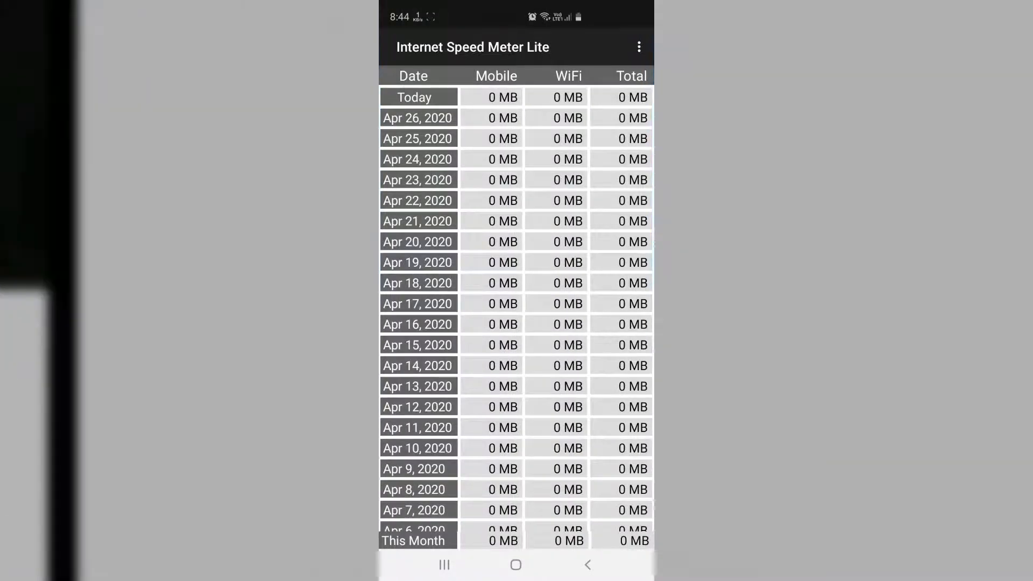